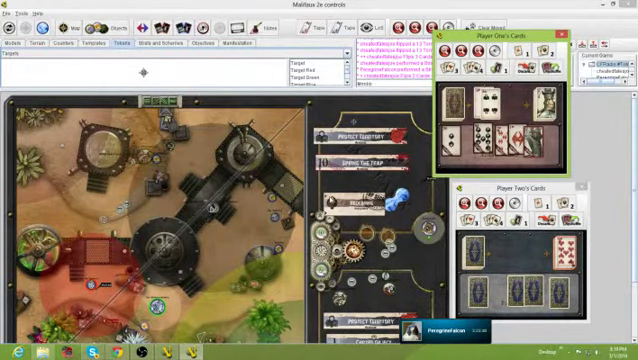
# - Open the Reckoning strategy card's context menu to reveal its Score VP options
pyautogui.rightClick(350, 205)
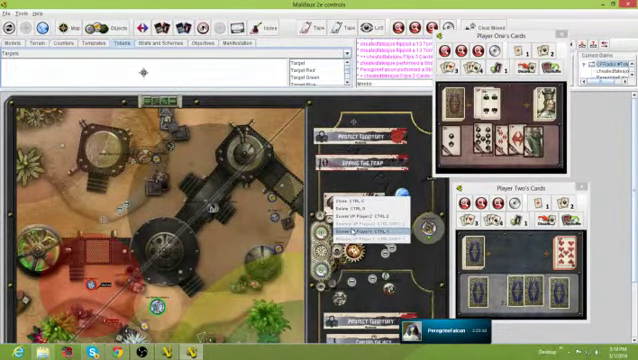